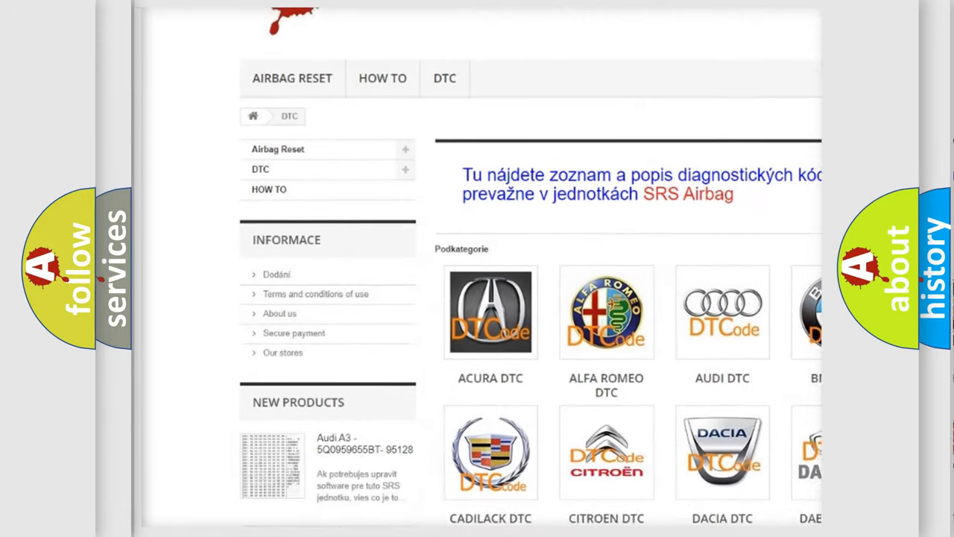
{"action": "scroll", "scroll_direction": "down", "scroll_amount": 3}
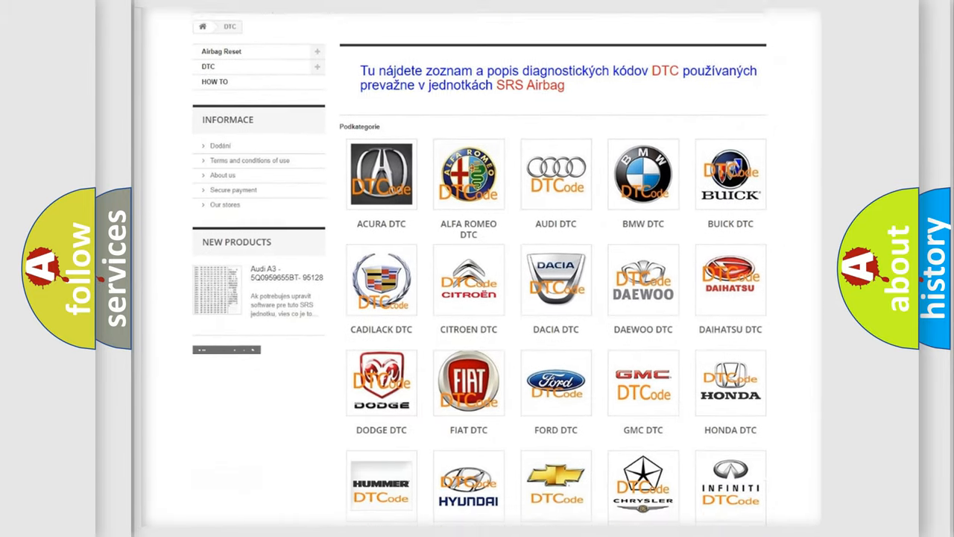
{"action": "scroll", "scroll_direction": "down", "scroll_amount": 3}
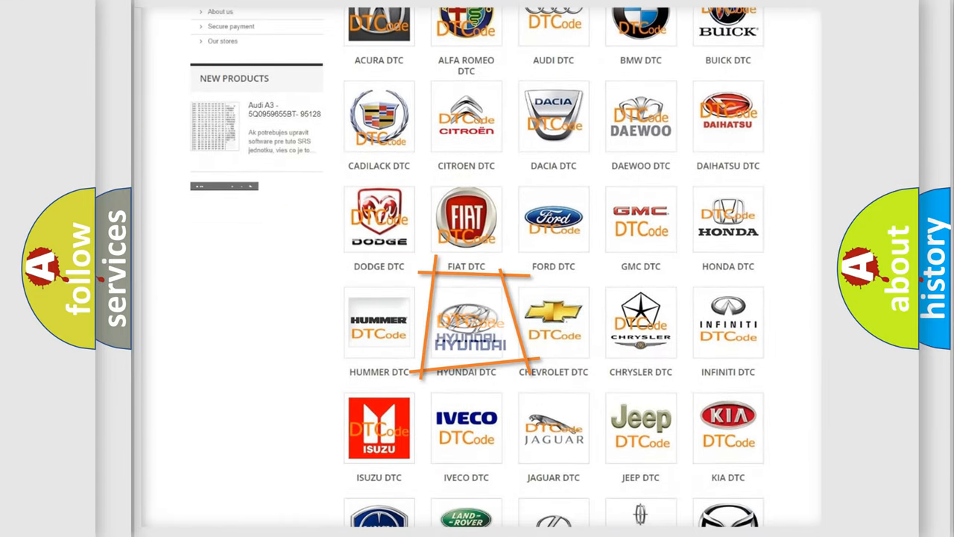